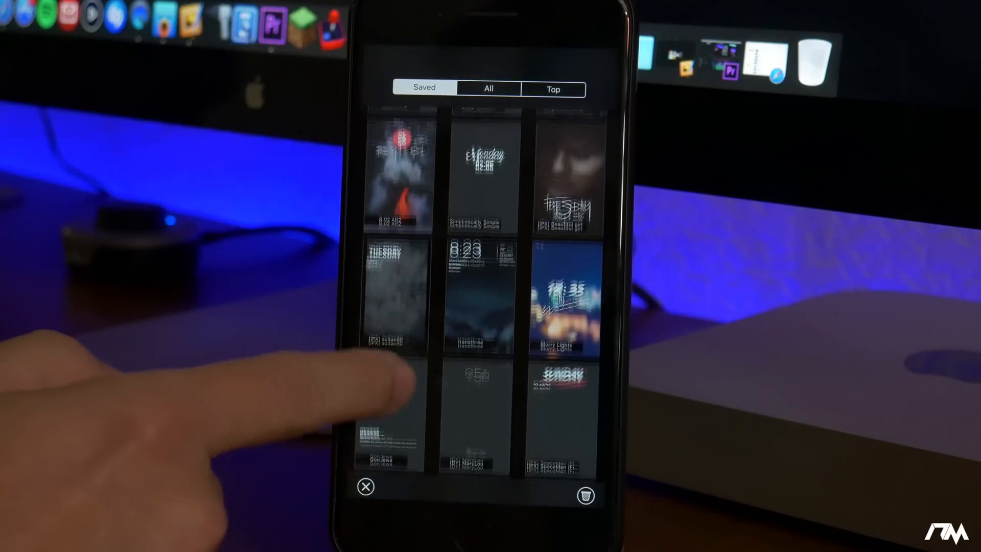
- Scroll down through the Saved themes grid to reach a theme to manage
{"action": "scroll", "scroll_direction": "down", "scroll_amount": 3}
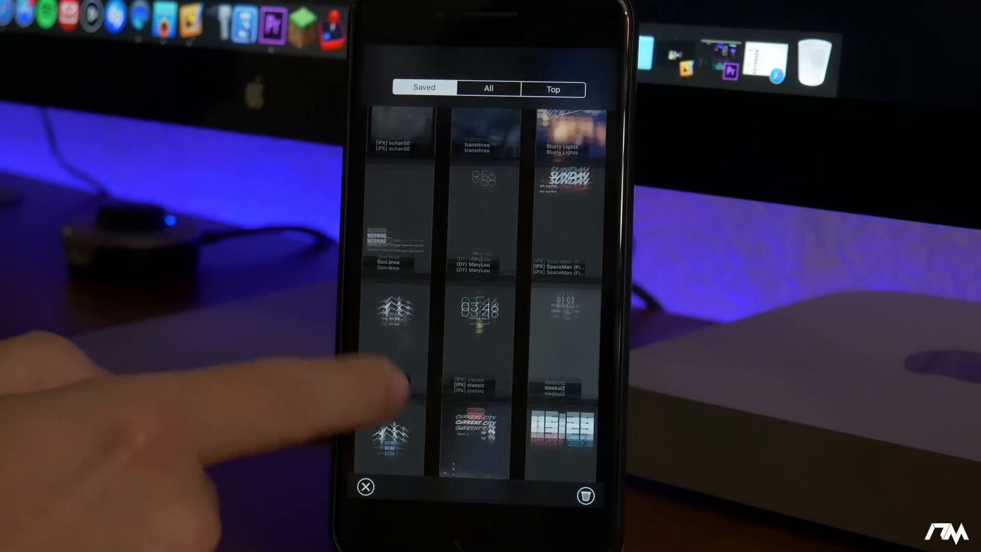
{"action": "scroll", "scroll_direction": "down", "scroll_amount": 3}
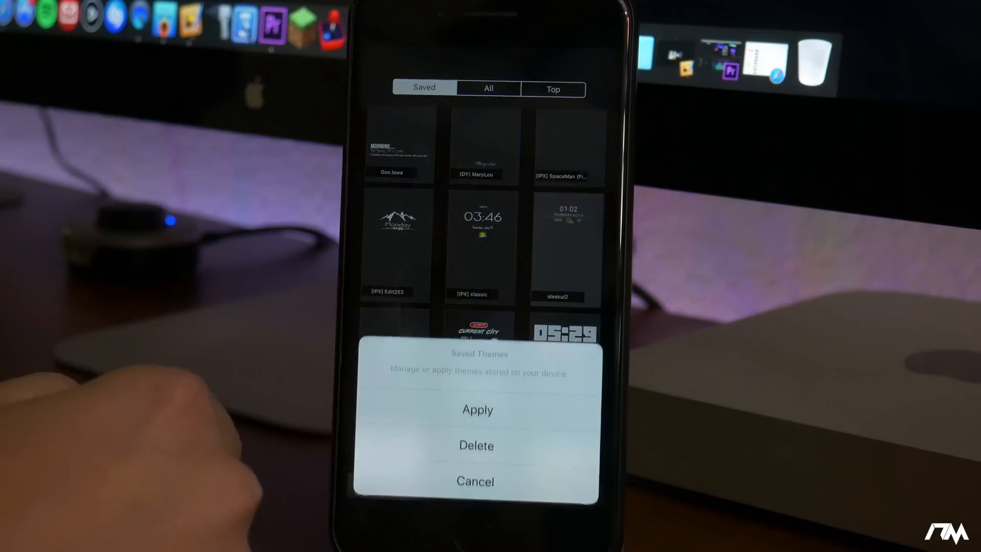
- Apply the selected saved theme, then switch the browser to the All themes catalogue
{"action": "left_click", "coordinate": [477, 410]}
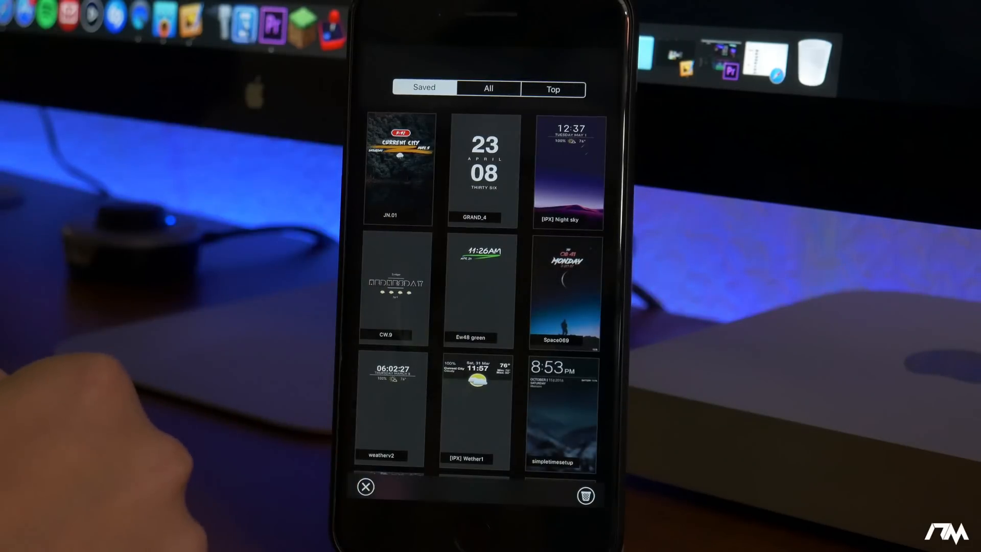
{"action": "left_click", "coordinate": [488, 88]}
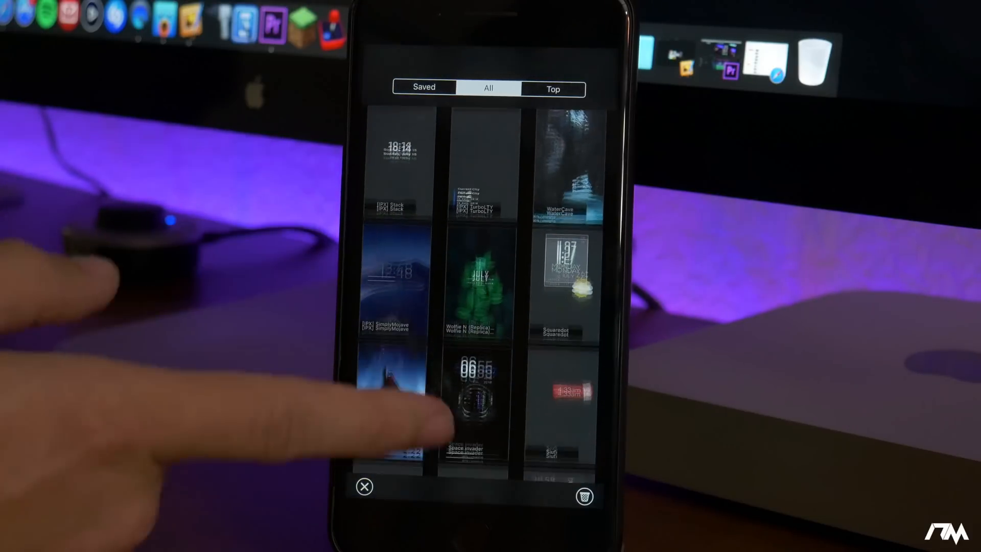
{"action": "scroll", "scroll_direction": "down", "scroll_amount": 3}
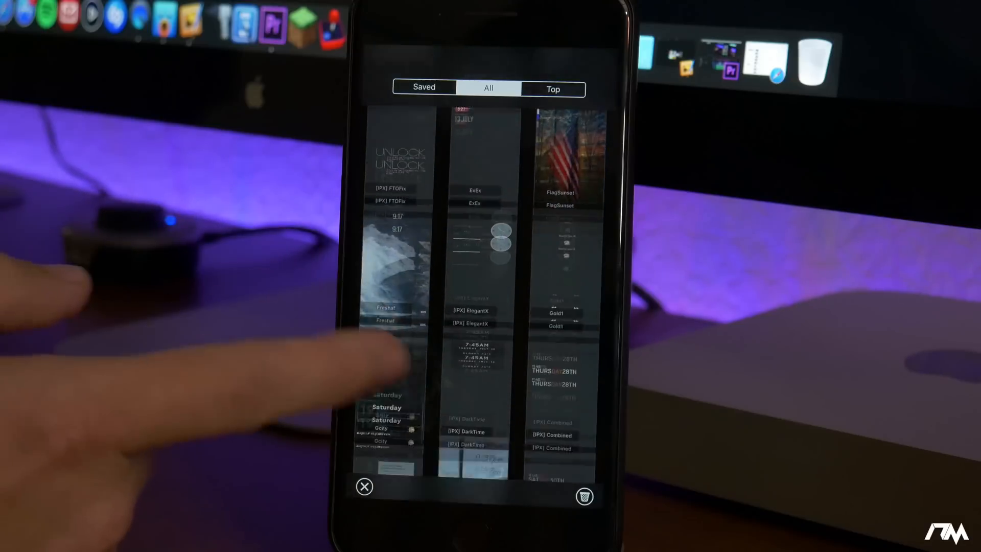
{"action": "scroll", "scroll_direction": "down", "scroll_amount": 3}
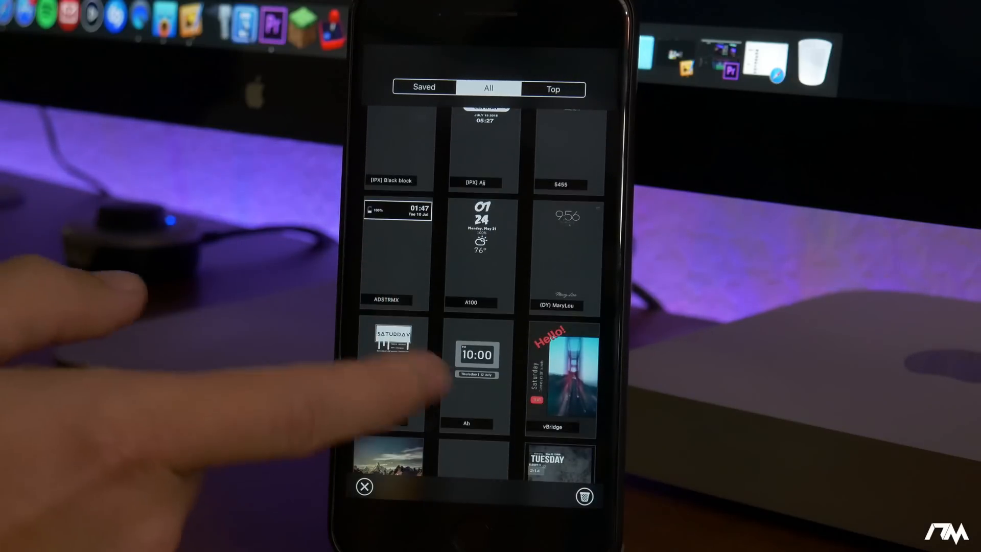
{"action": "scroll", "scroll_direction": "down", "scroll_amount": 3}
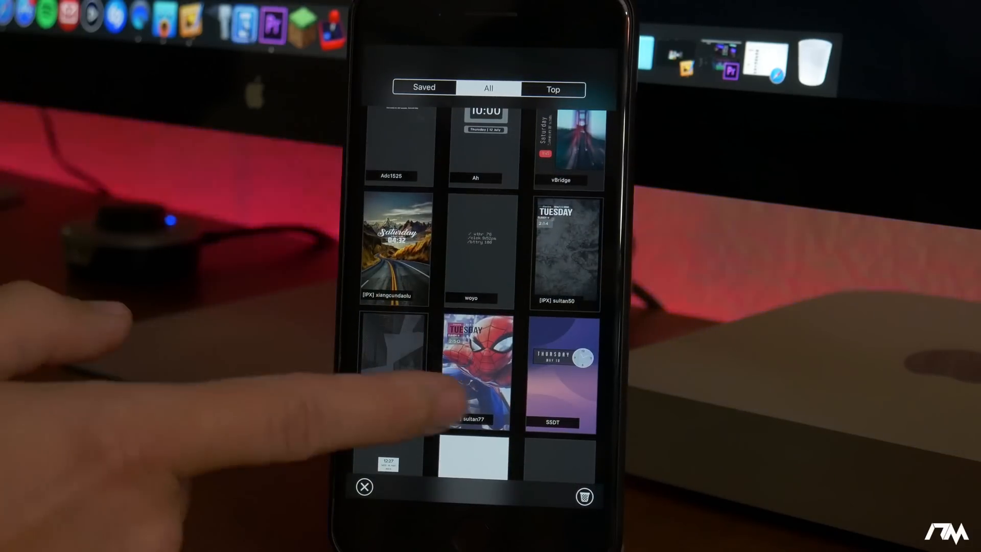
{"action": "scroll", "scroll_direction": "down", "scroll_amount": 3}
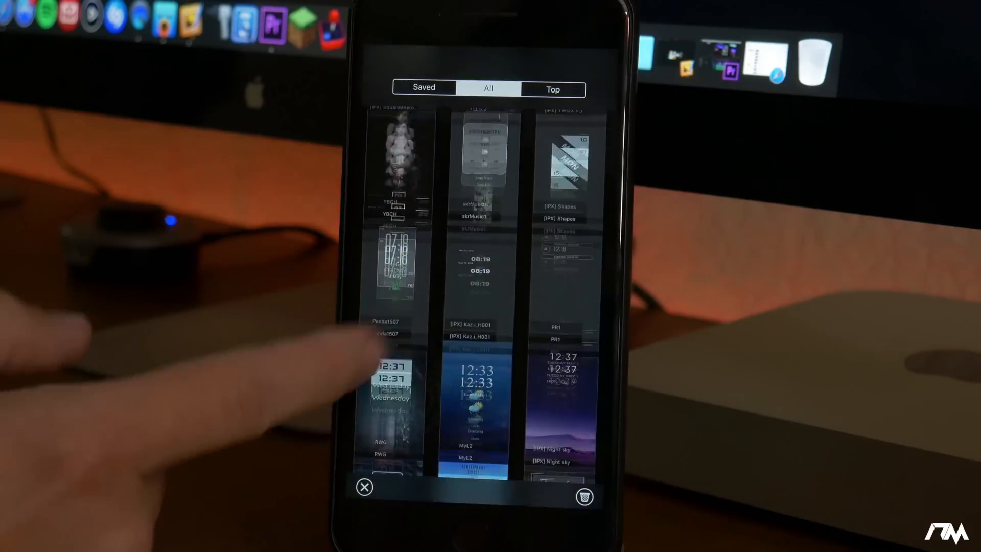
{"action": "scroll", "scroll_direction": "down", "scroll_amount": 3}
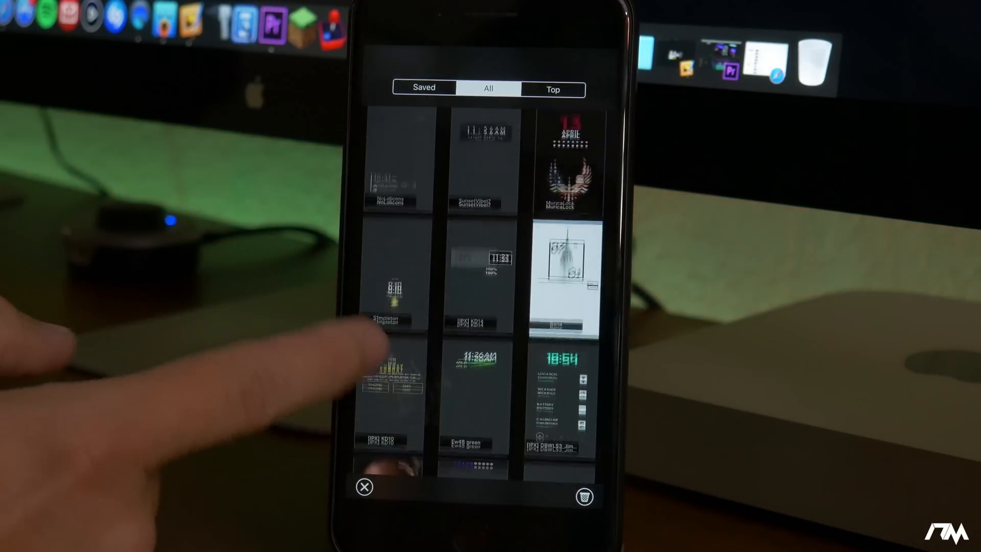
{"action": "scroll", "scroll_direction": "down", "scroll_amount": 3}
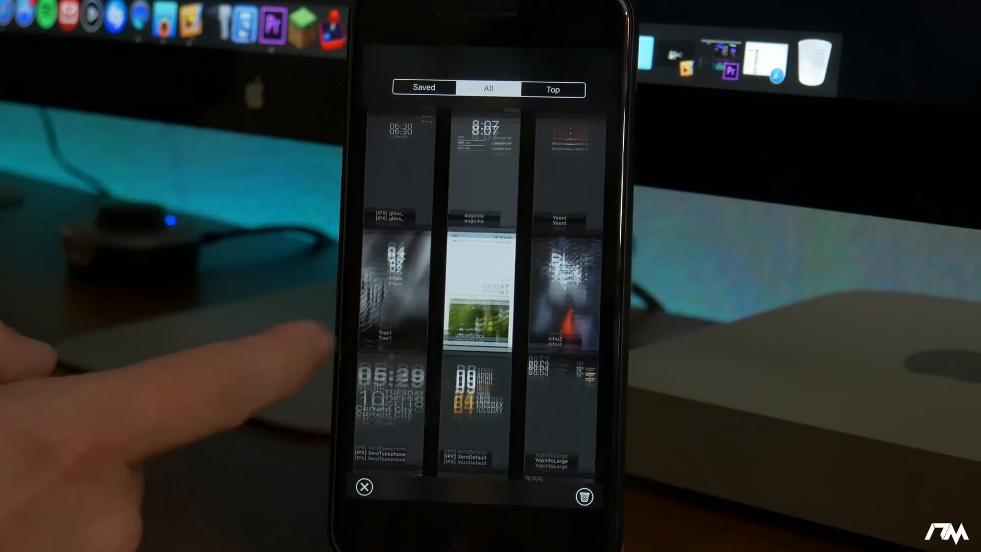
{"action": "scroll", "scroll_direction": "down", "scroll_amount": 3}
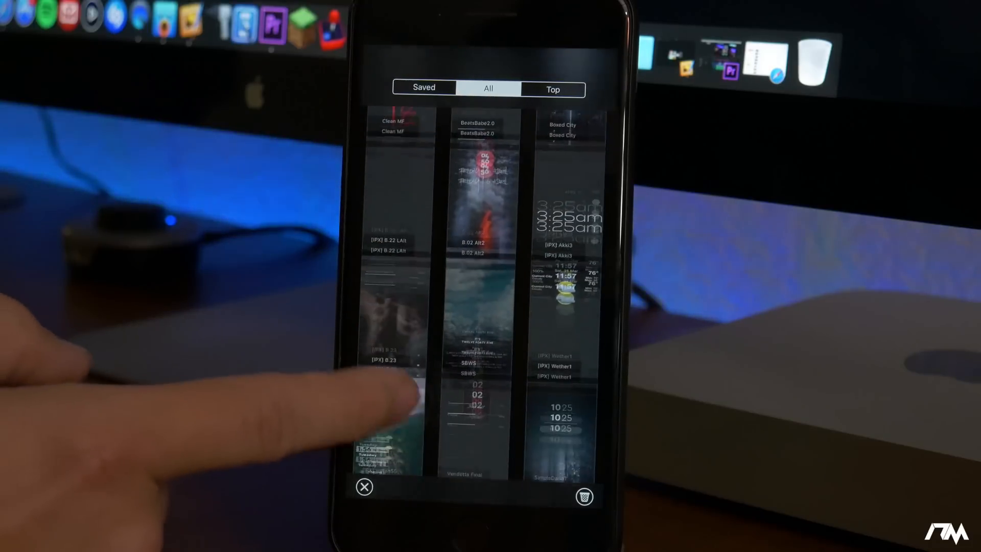
{"action": "scroll", "scroll_direction": "down", "scroll_amount": 3}
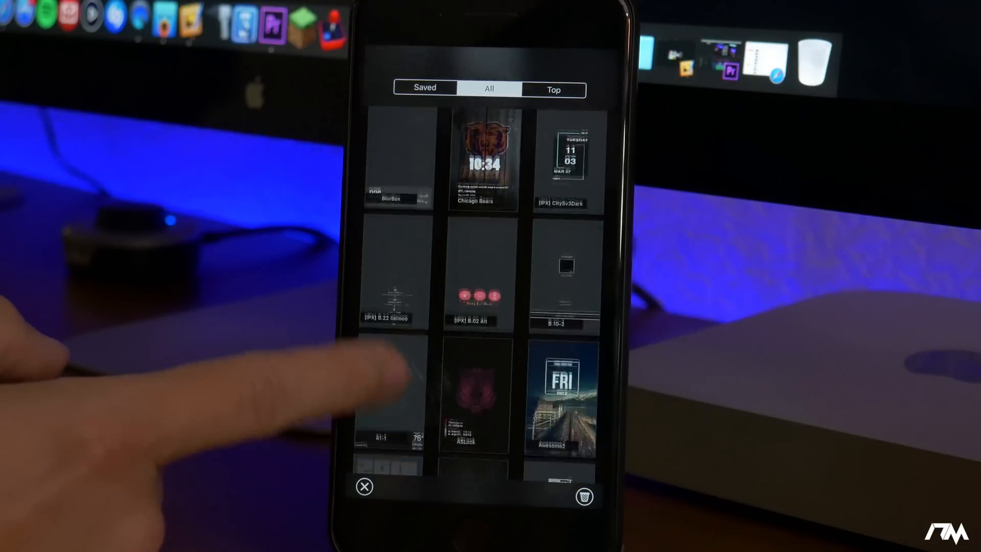
{"action": "scroll", "scroll_direction": "down", "scroll_amount": 3}
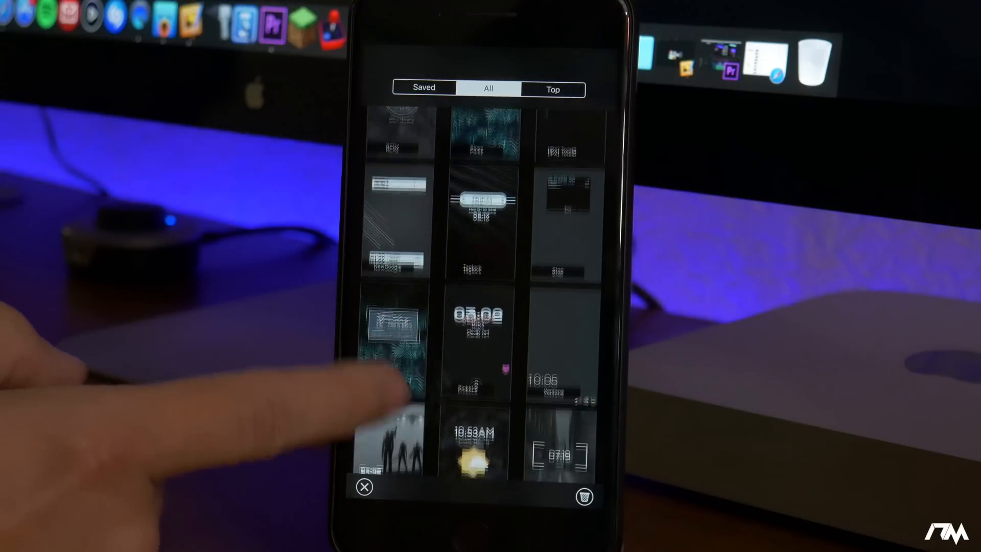
{"action": "scroll", "scroll_direction": "down", "scroll_amount": 3}
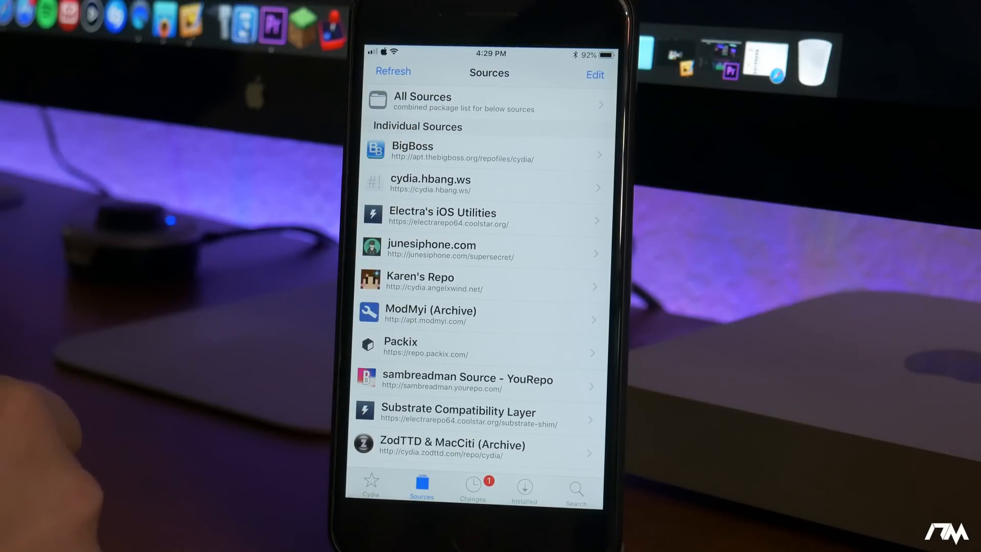
- List all junesiphone.com packages and scroll to the L entries showing LockPlus Pro
{"action": "left_click", "coordinate": [488, 103]}
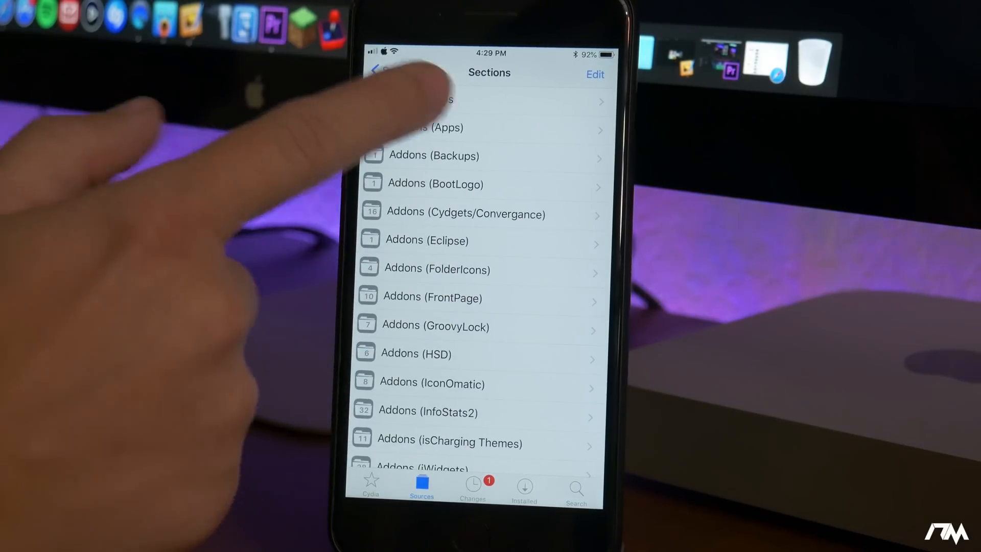
{"action": "left_click", "coordinate": [437, 110]}
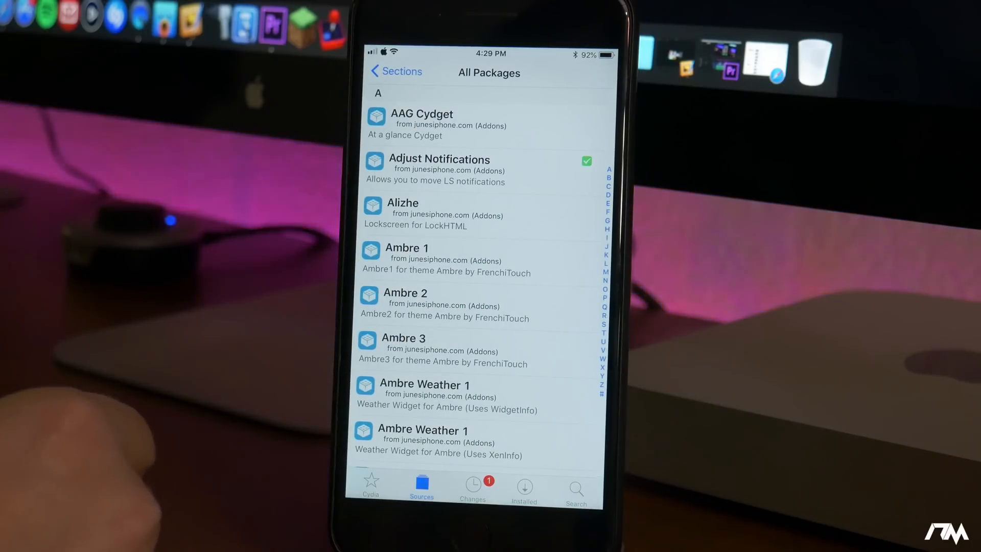
{"action": "scroll", "scroll_direction": "down", "scroll_amount": 3}
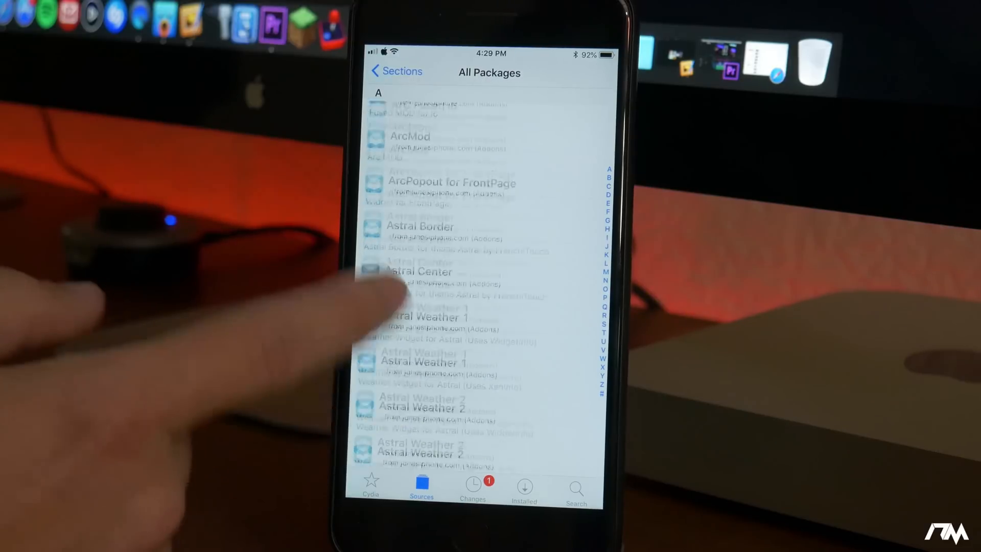
{"action": "scroll", "scroll_direction": "down", "scroll_amount": 3}
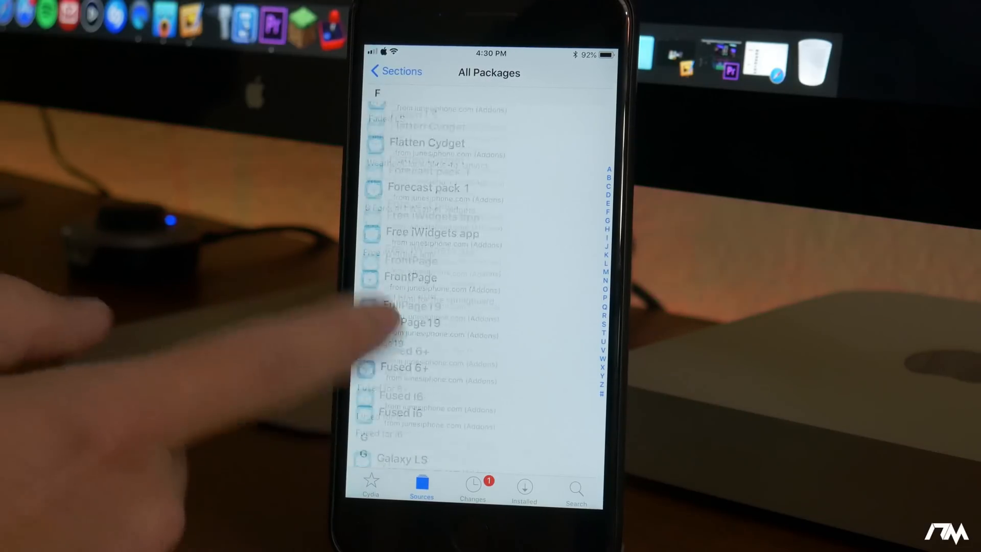
{"action": "scroll", "scroll_direction": "down", "scroll_amount": 3}
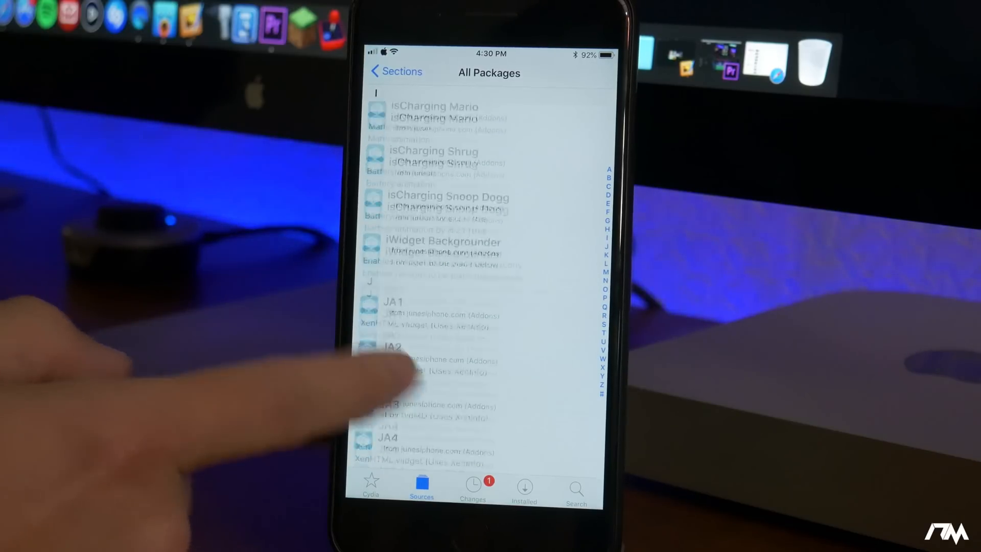
{"action": "scroll", "scroll_direction": "down", "scroll_amount": 3}
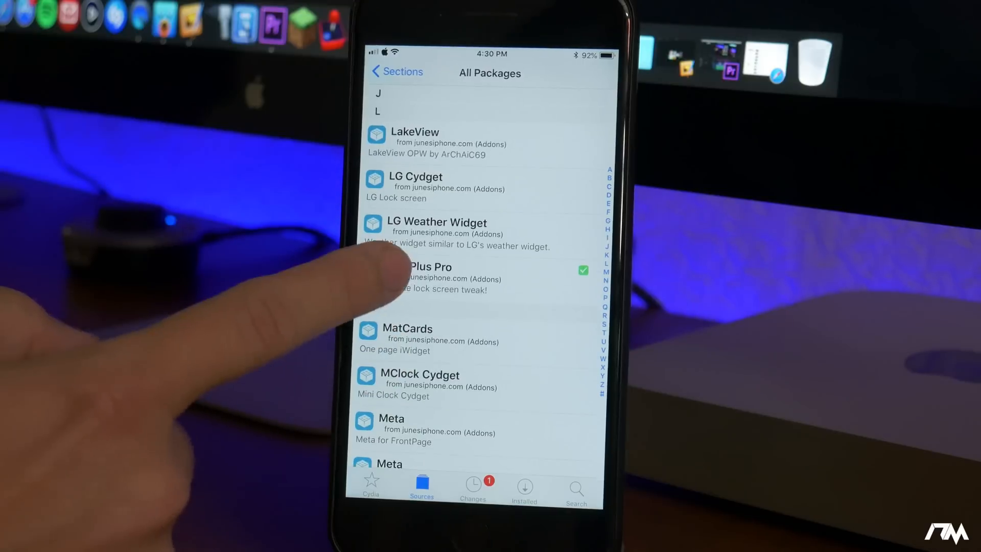
- Open LockPlus Pro's details and scroll through version 1.2.9, screenshots and iOS support notes
{"action": "left_click", "coordinate": [438, 278]}
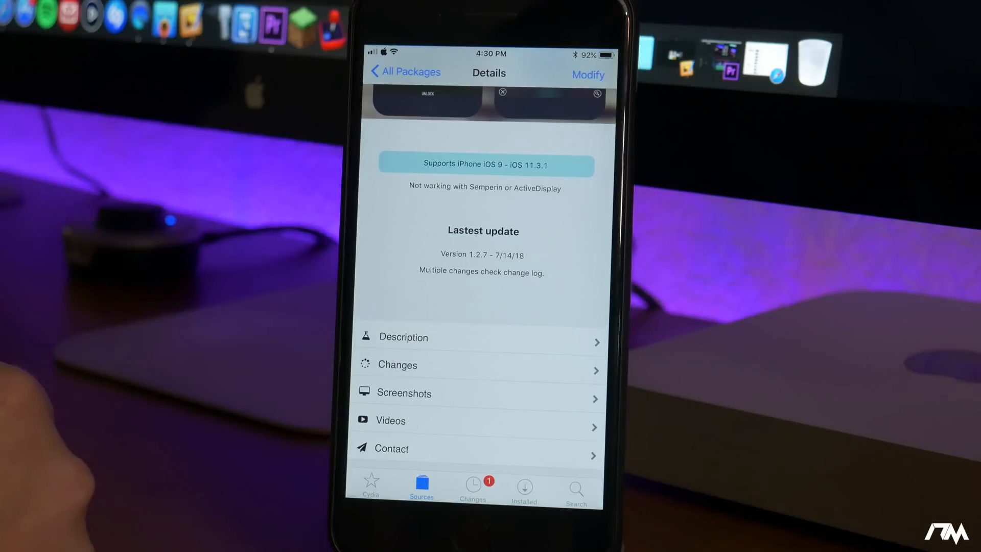
{"action": "scroll", "scroll_direction": "down", "scroll_amount": 3}
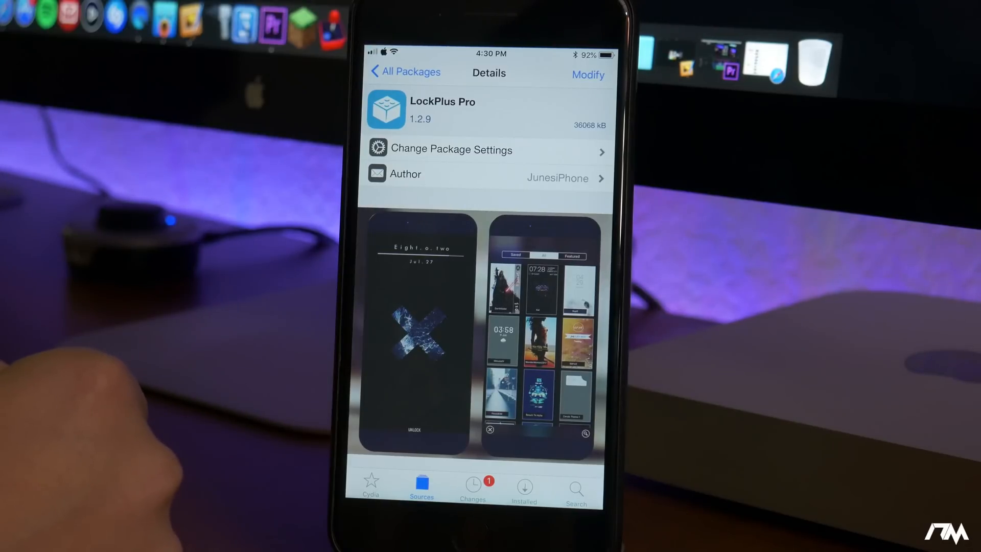
{"action": "scroll", "scroll_direction": "down", "scroll_amount": 3}
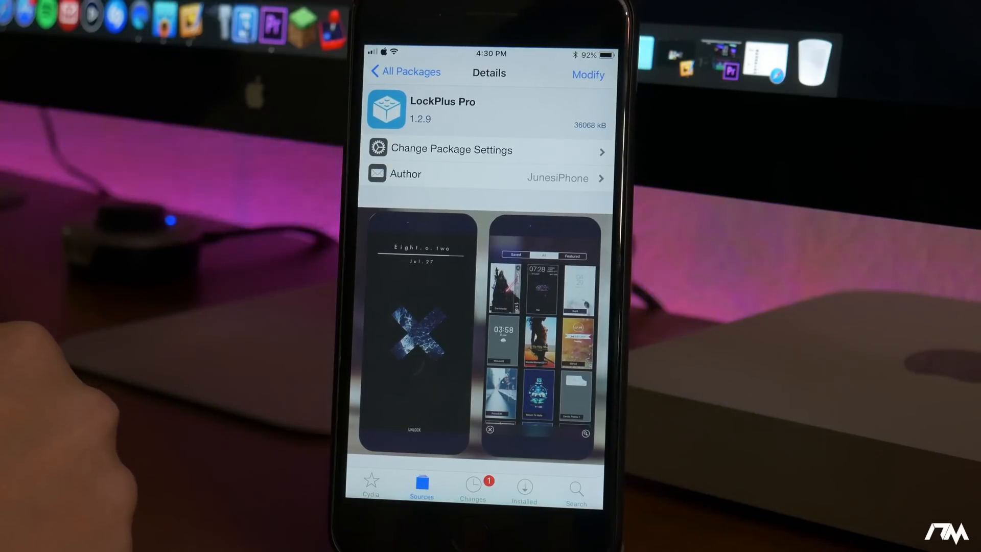
{"action": "scroll", "scroll_direction": "down", "scroll_amount": 3}
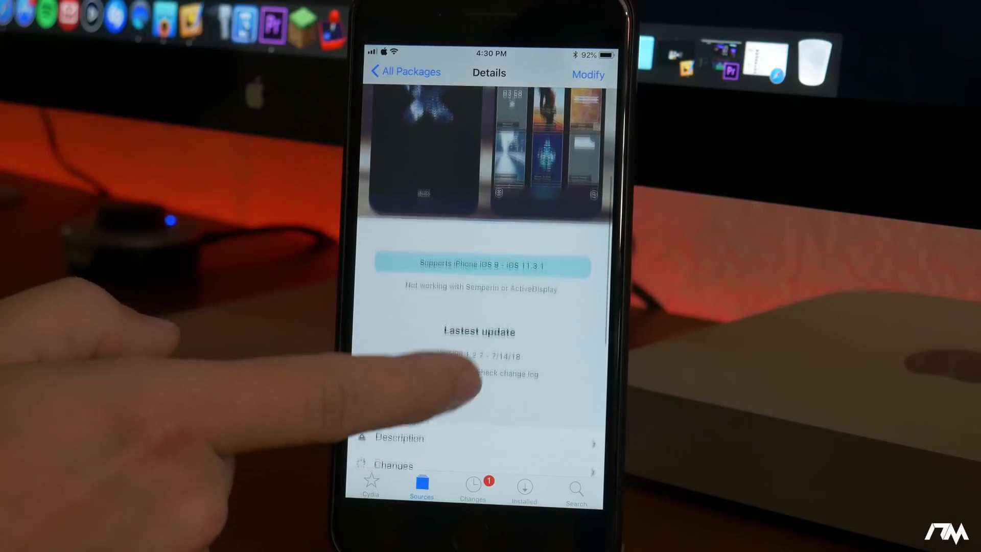
{"action": "scroll", "scroll_direction": "down", "scroll_amount": 3}
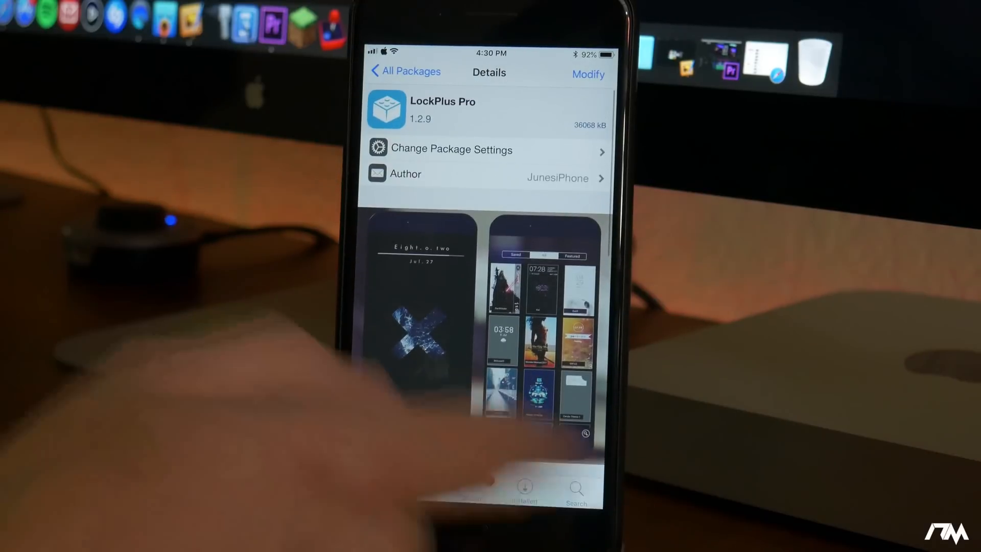